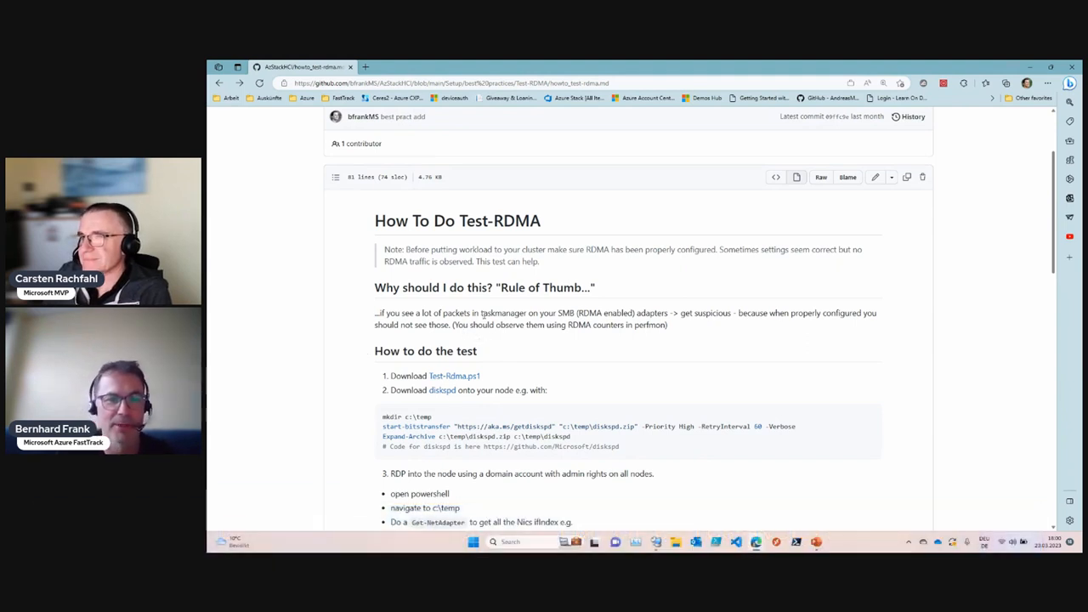
pyautogui.moveTo(479, 338)
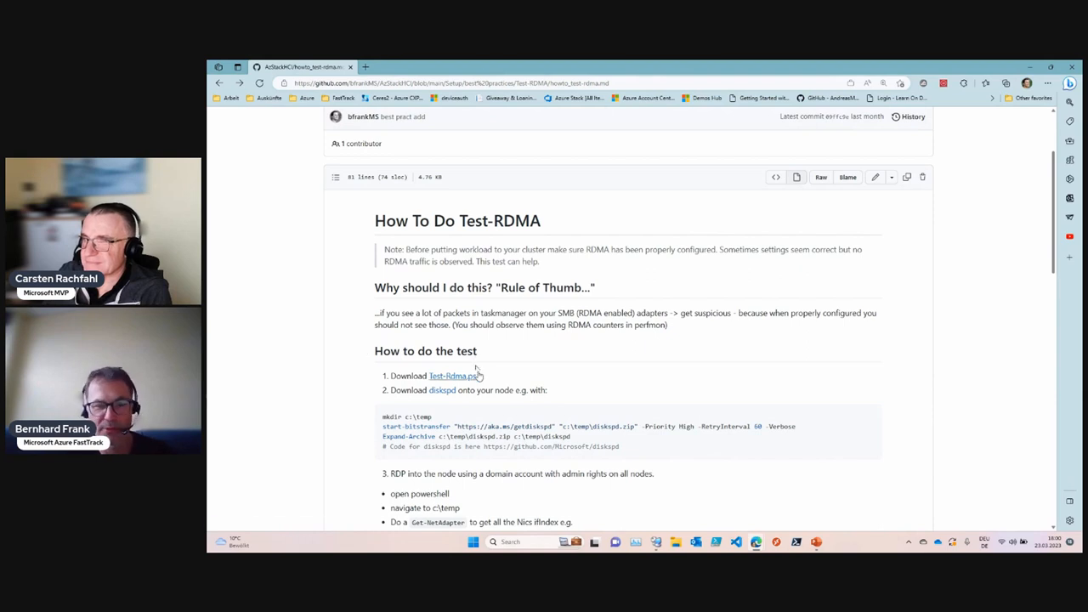
pyautogui.moveTo(500, 381)
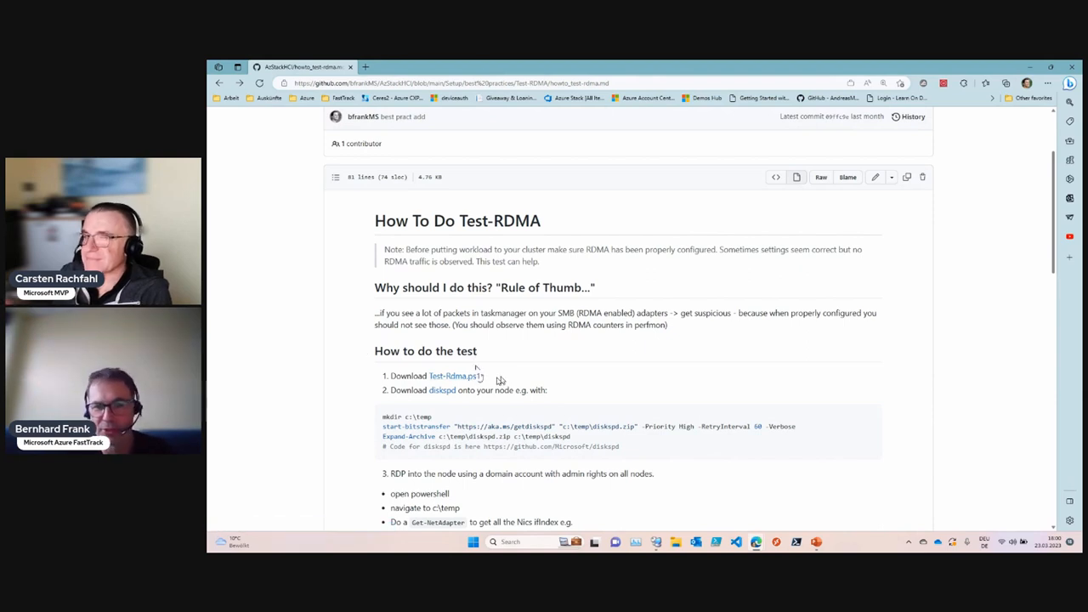
pyautogui.moveTo(504, 384)
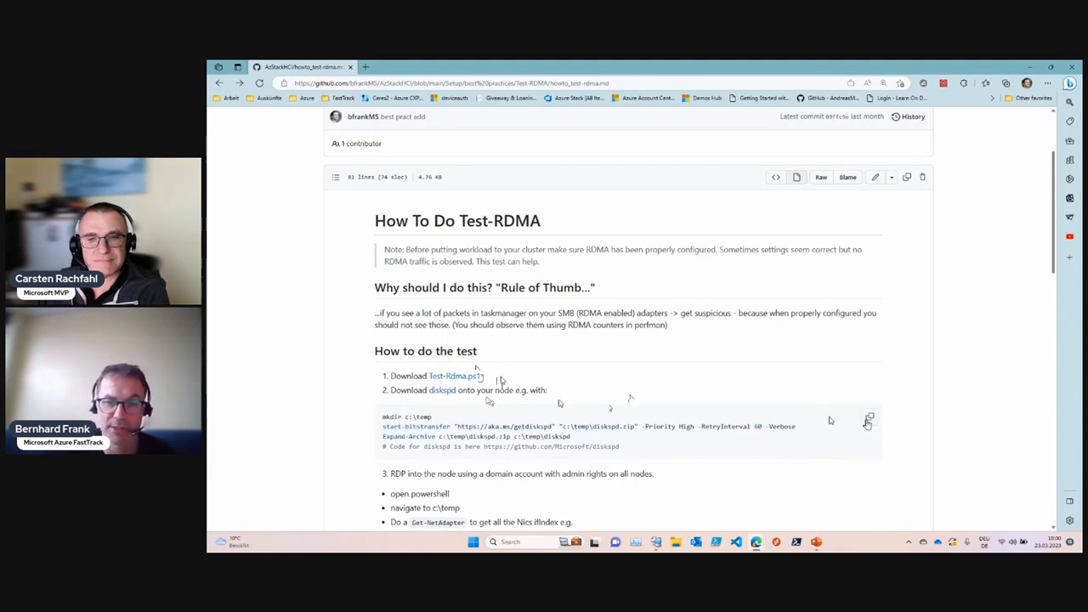
# Copy the mkdir and start-bitstransfer diskspd commands and switch to the RDCMan session
pyautogui.click(869, 416)
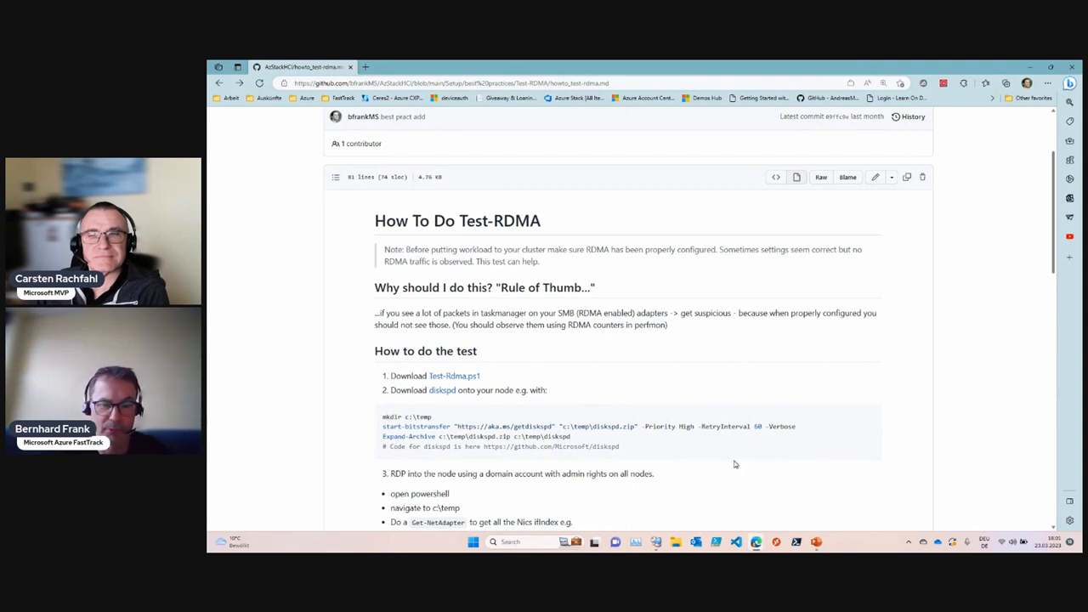
pyautogui.moveTo(716, 509)
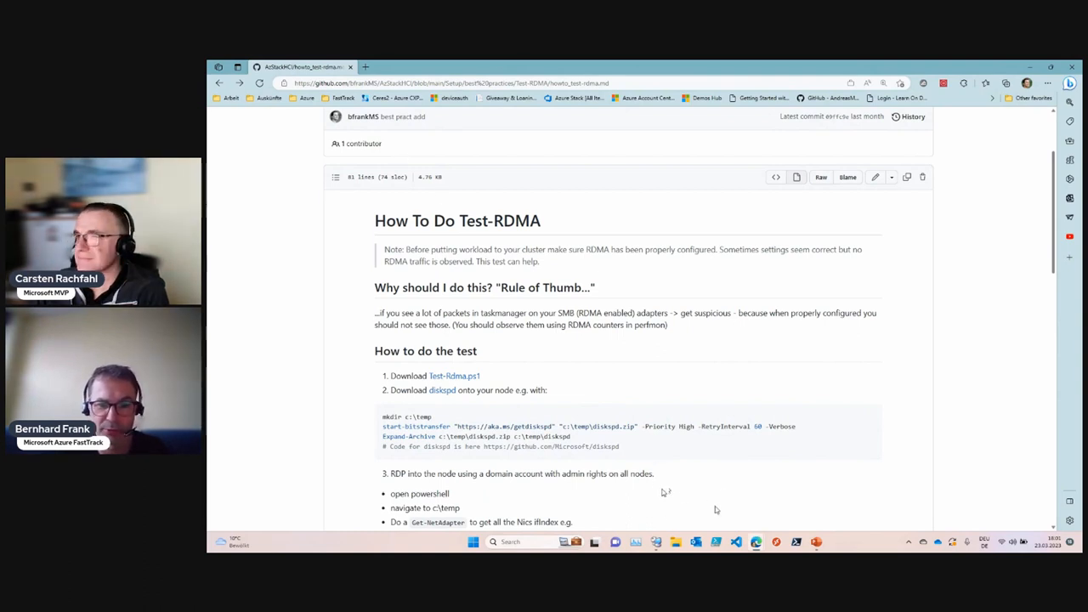
pyautogui.click(656, 542)
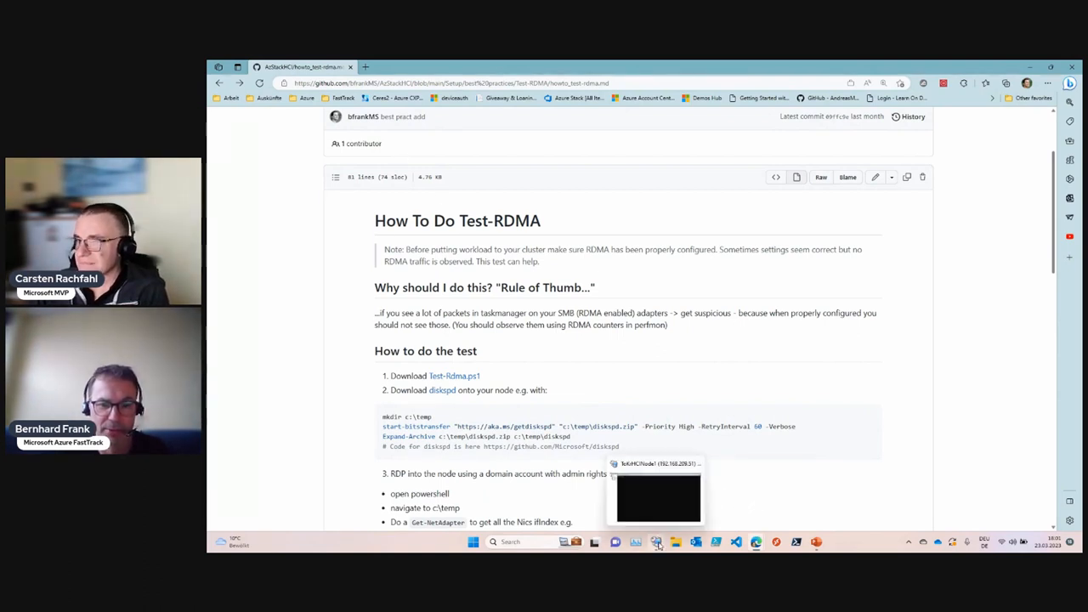
# Run the pasted commands in the node's PowerShell to create c:\temp with diskspd, then launch notepad
pyautogui.click(659, 497)
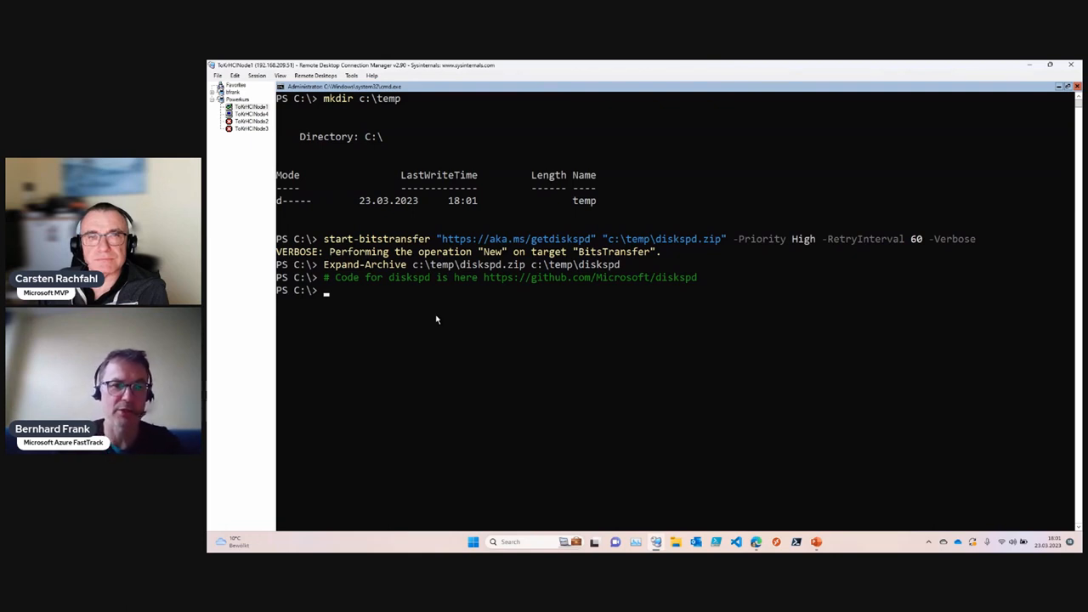
pyautogui.write('n')
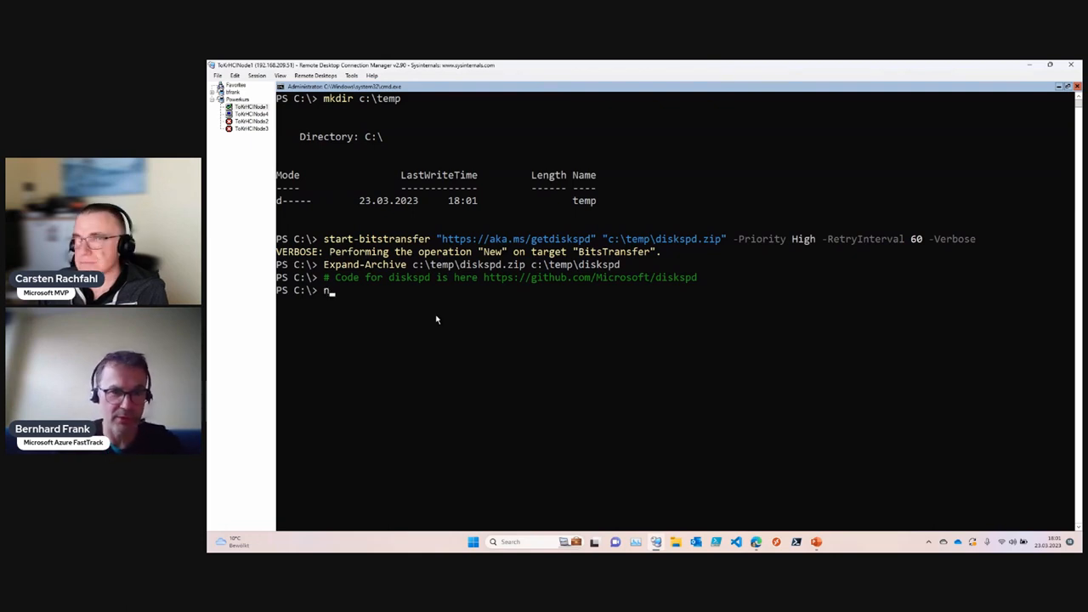
pyautogui.write('note')
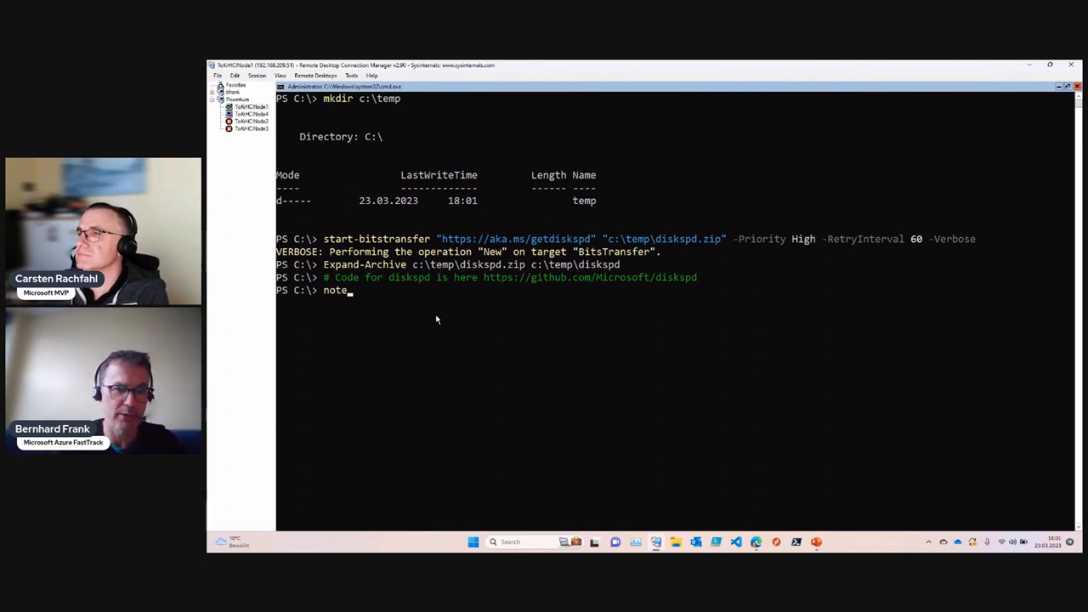
pyautogui.write('pad')
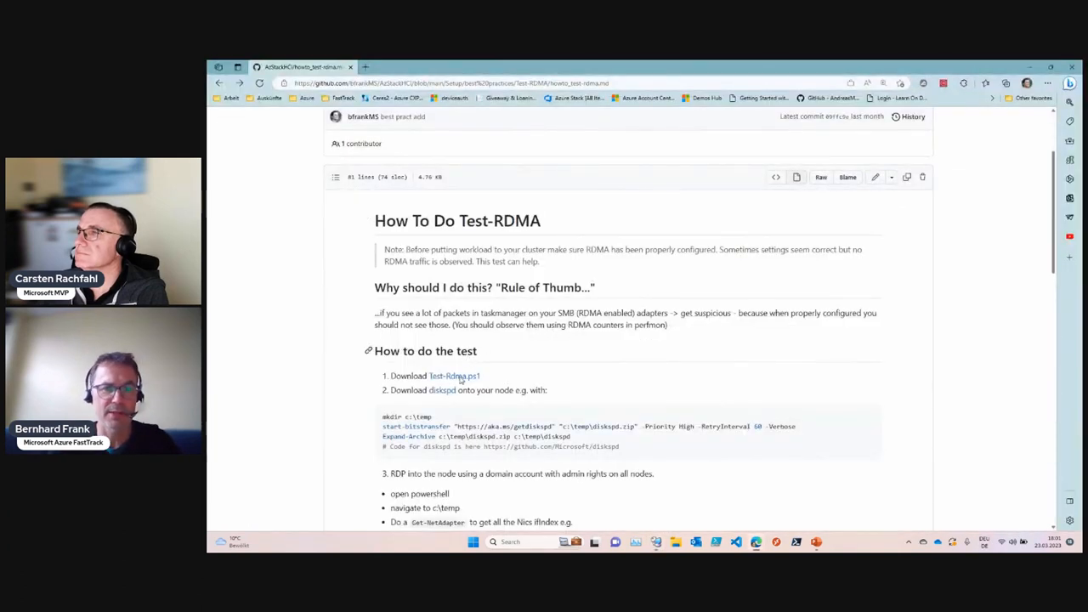
pyautogui.moveTo(454, 376)
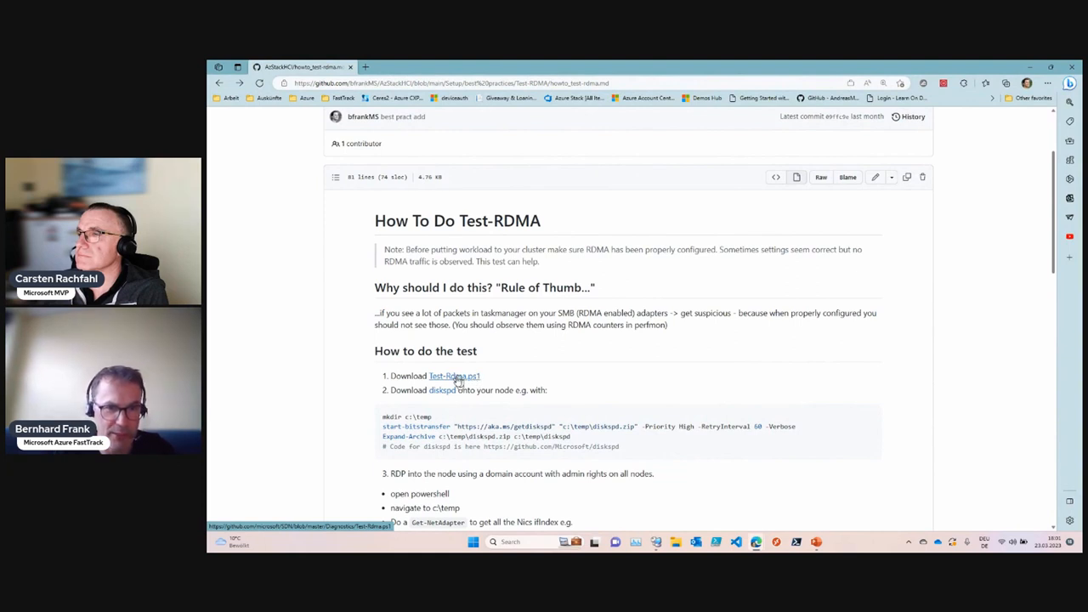
# View Test-Rdma.ps1 from the microsoft/SDN repository as raw text
pyautogui.click(453, 375)
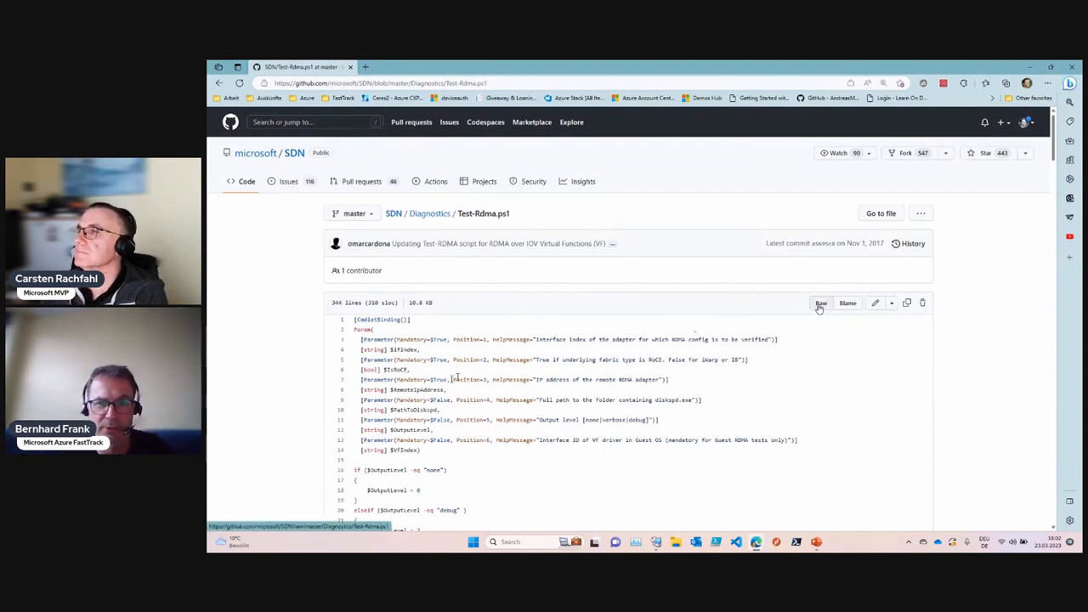
pyautogui.click(820, 303)
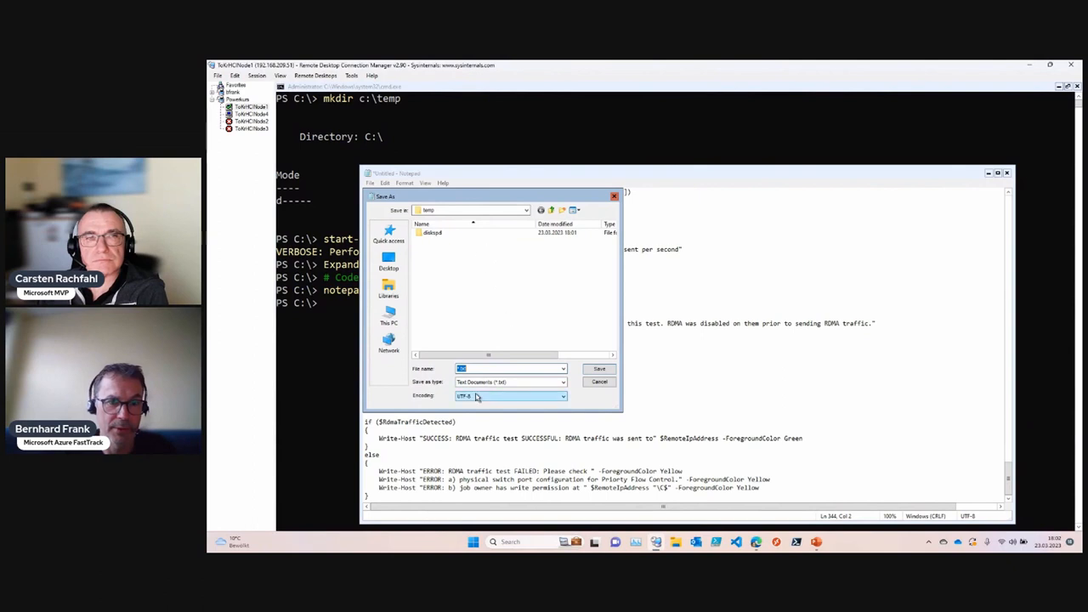
# Save the script as test-rdma.ps1 (All Files type) in c:\temp and close Notepad
pyautogui.click(504, 368)
pyautogui.write('test-rdma.ps1')
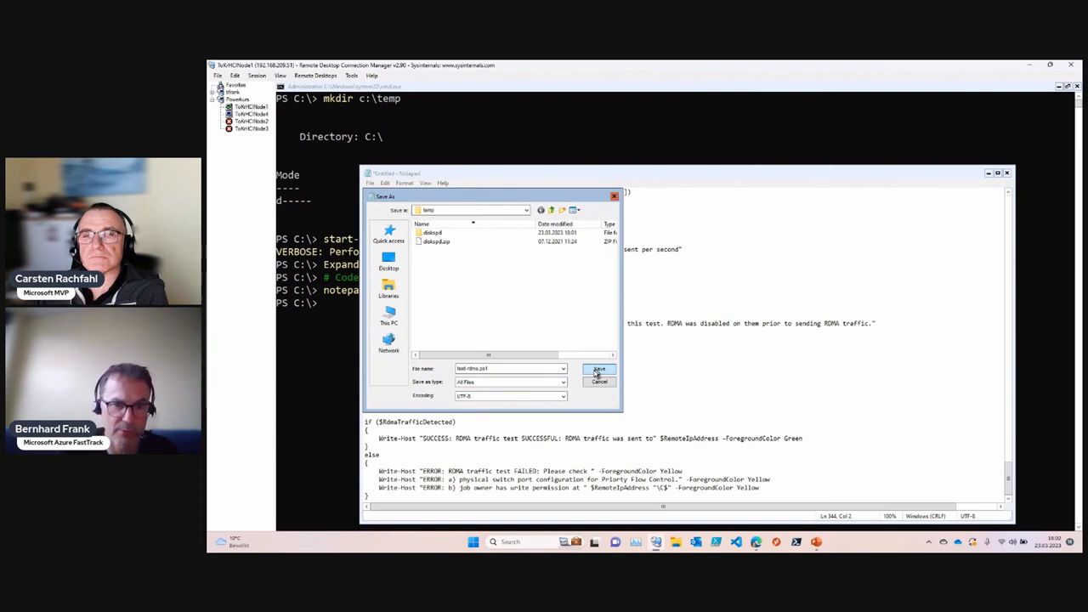
pyautogui.click(600, 371)
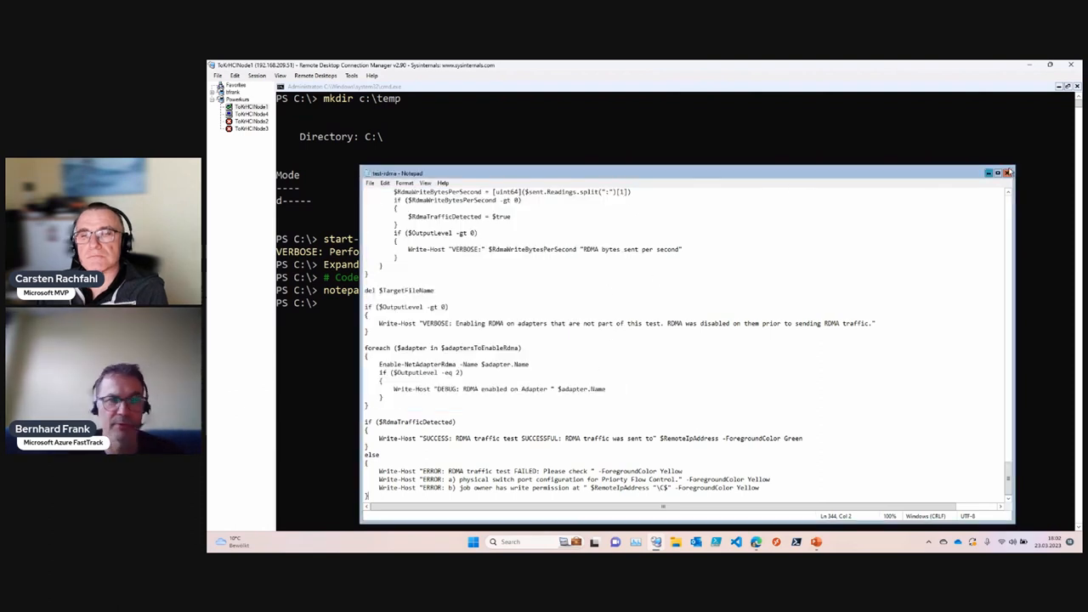
pyautogui.click(1009, 173)
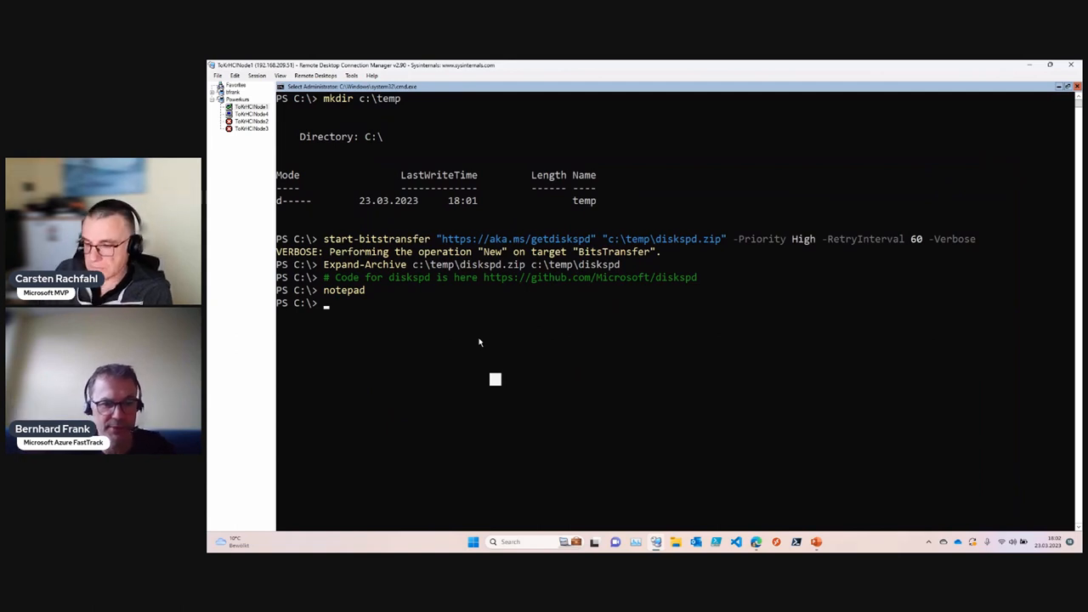
# Start the .\test-rdma.ps1 command with -IfIndex 6 and -IsRoCE $true
pyautogui.write('get-netadapter')
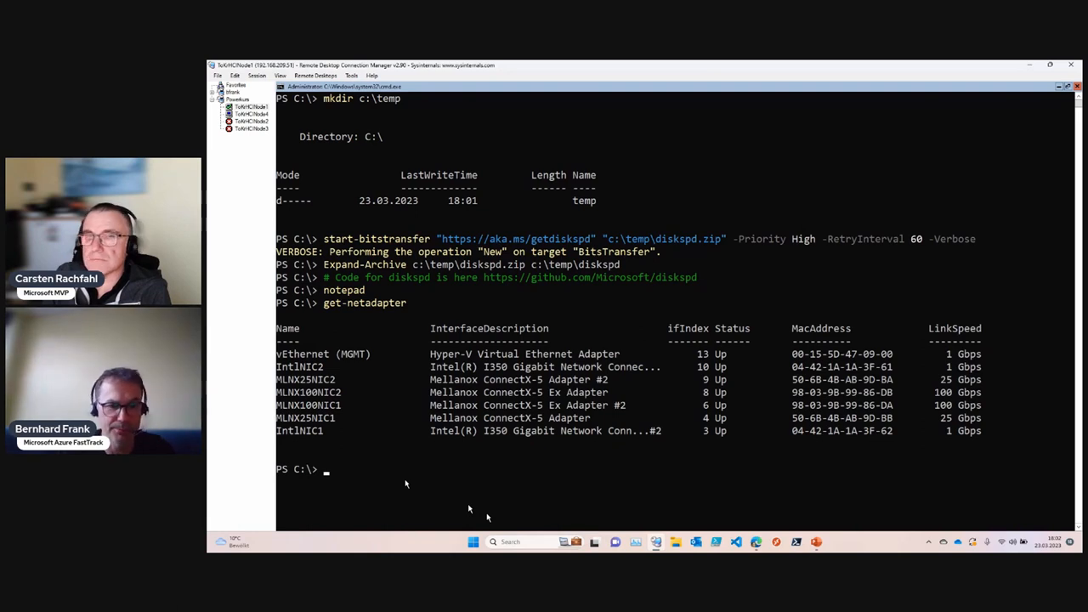
pyautogui.write('test-rdma.ps1')
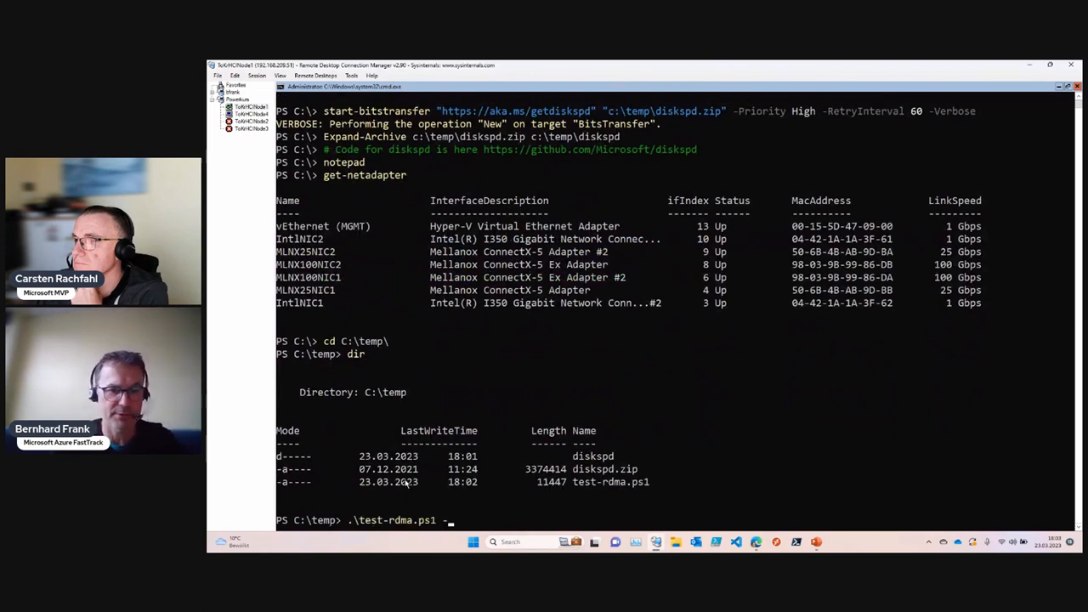
pyautogui.write('-IfIndex')
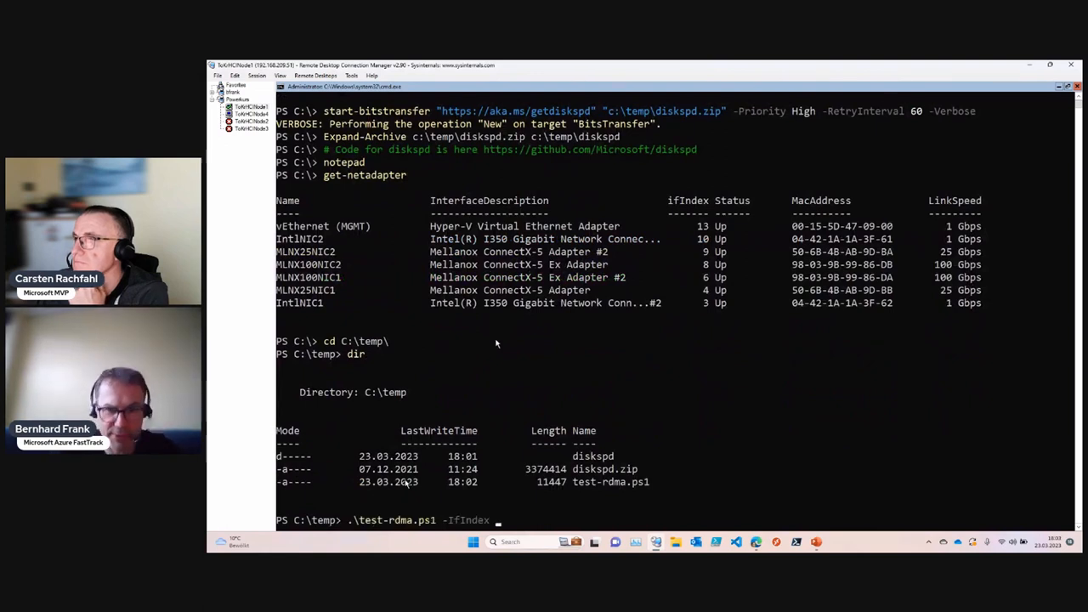
pyautogui.moveTo(442, 373)
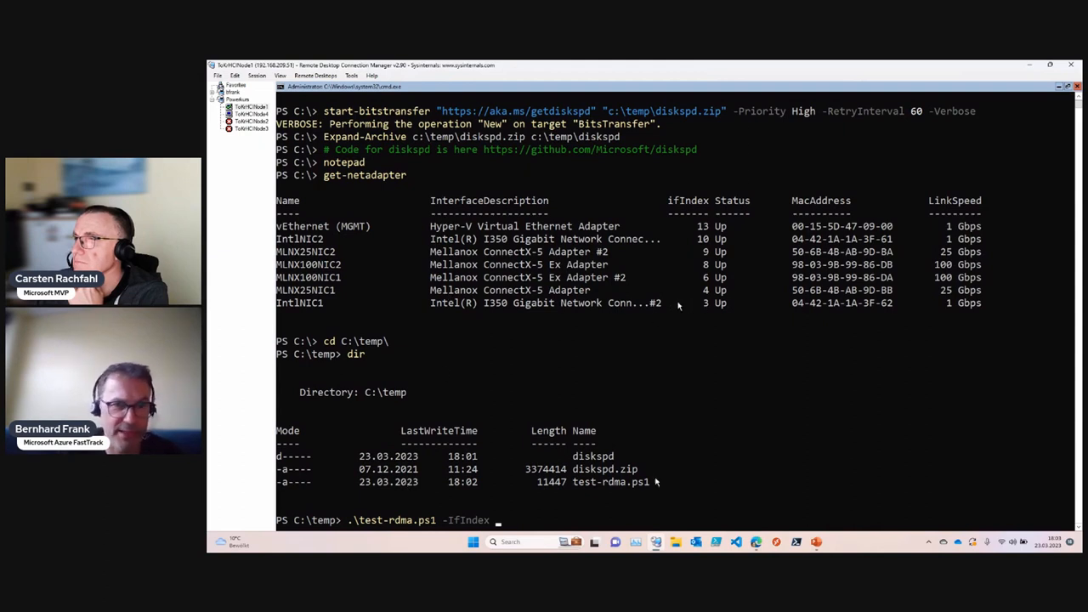
pyautogui.moveTo(544, 514)
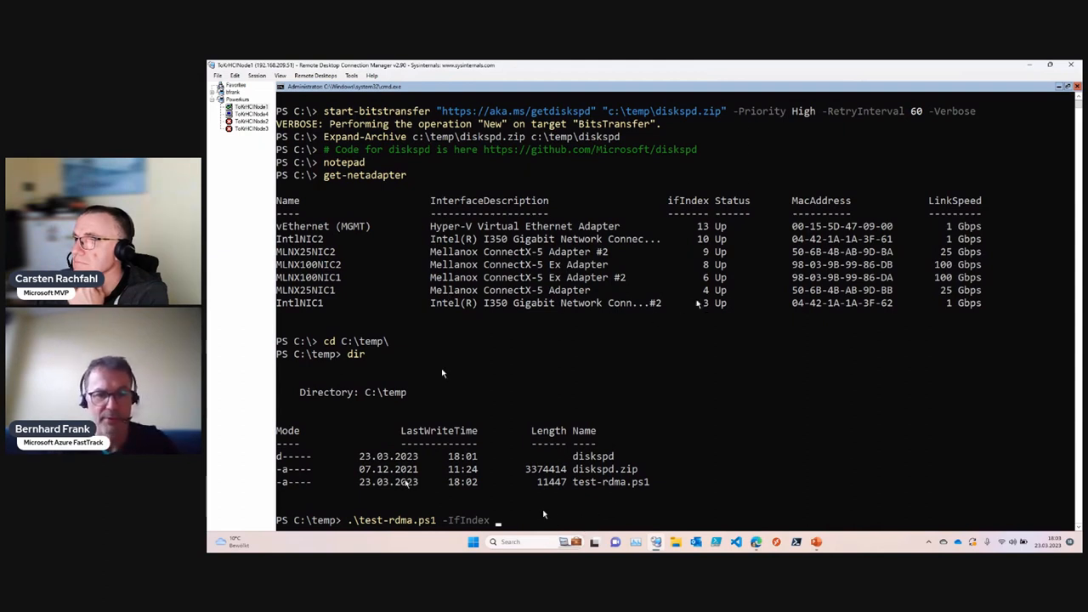
pyautogui.write('6 -IsRoCE $true')
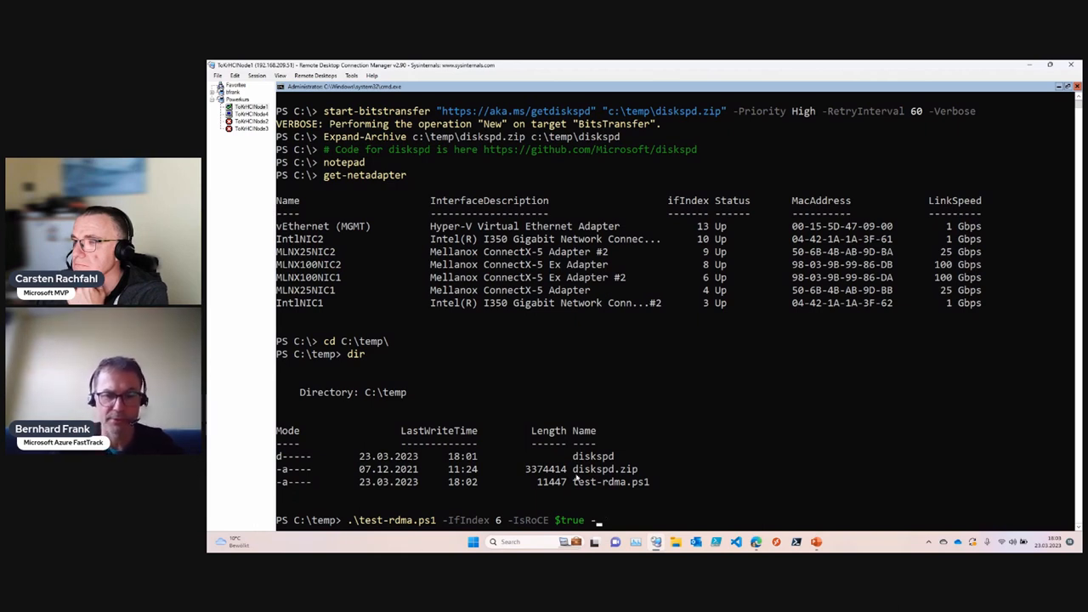
# Add -RemoteIpAddress 192.168.207.52 and -PathToDiskspd "c:\temp\diskspd\amd64\"
pyautogui.write('-RemoteIpAddress')
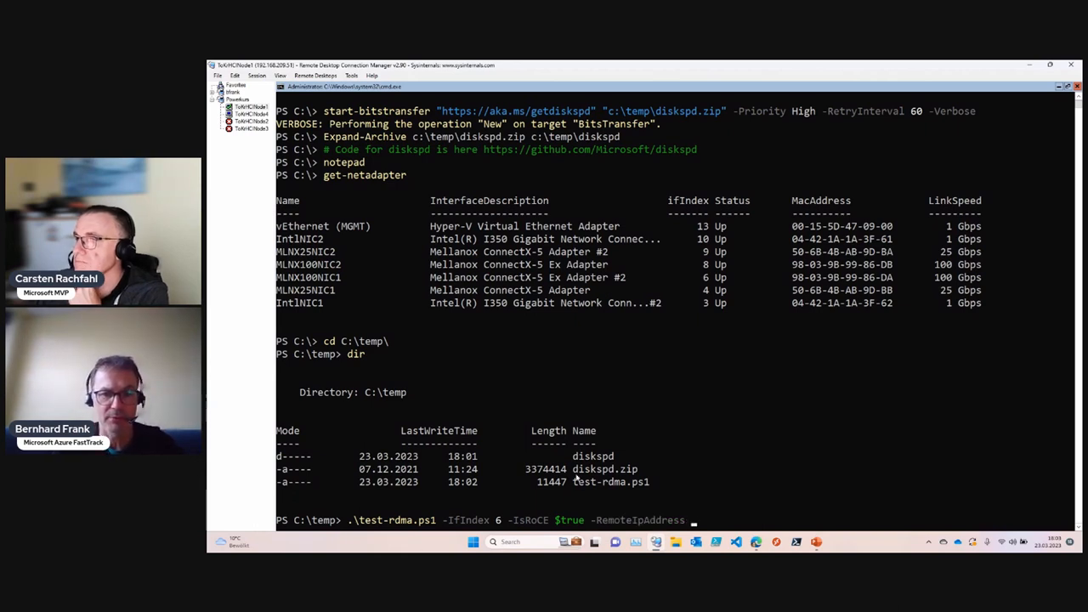
pyautogui.write('192.168')
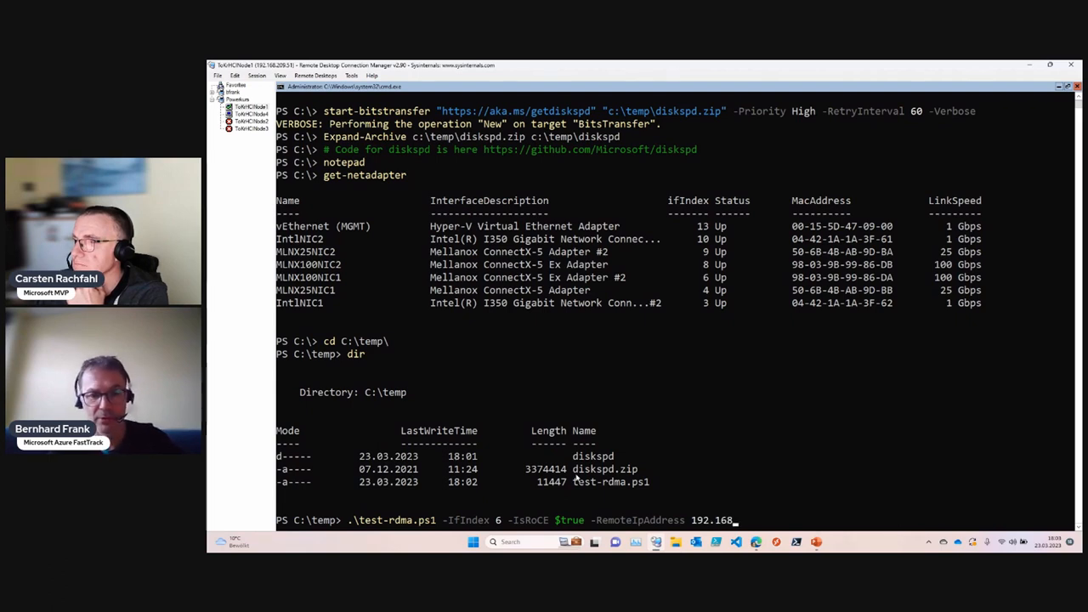
pyautogui.write('207')
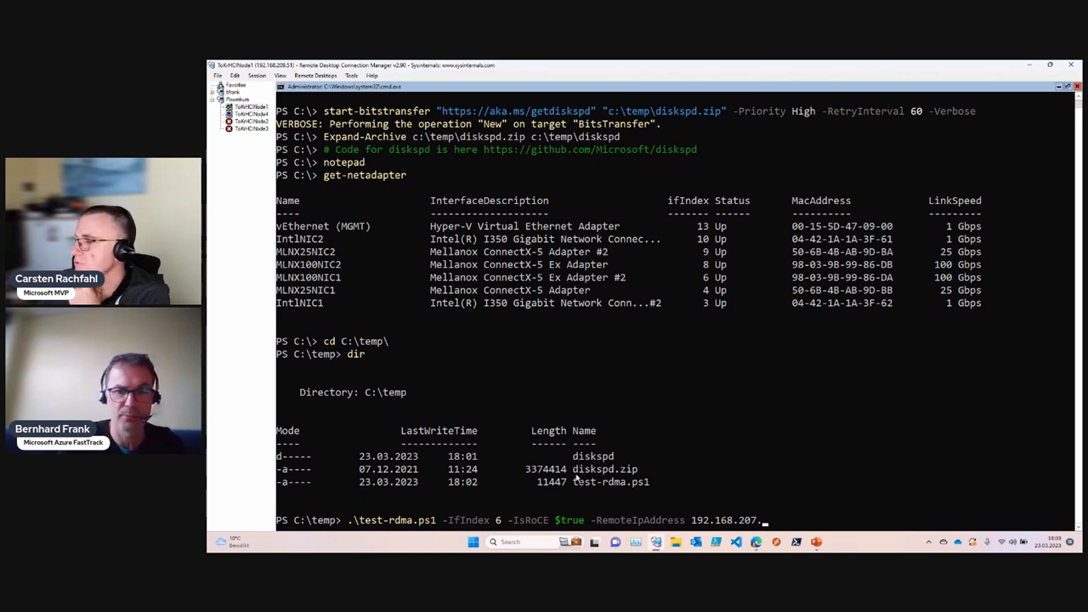
pyautogui.write('.52')
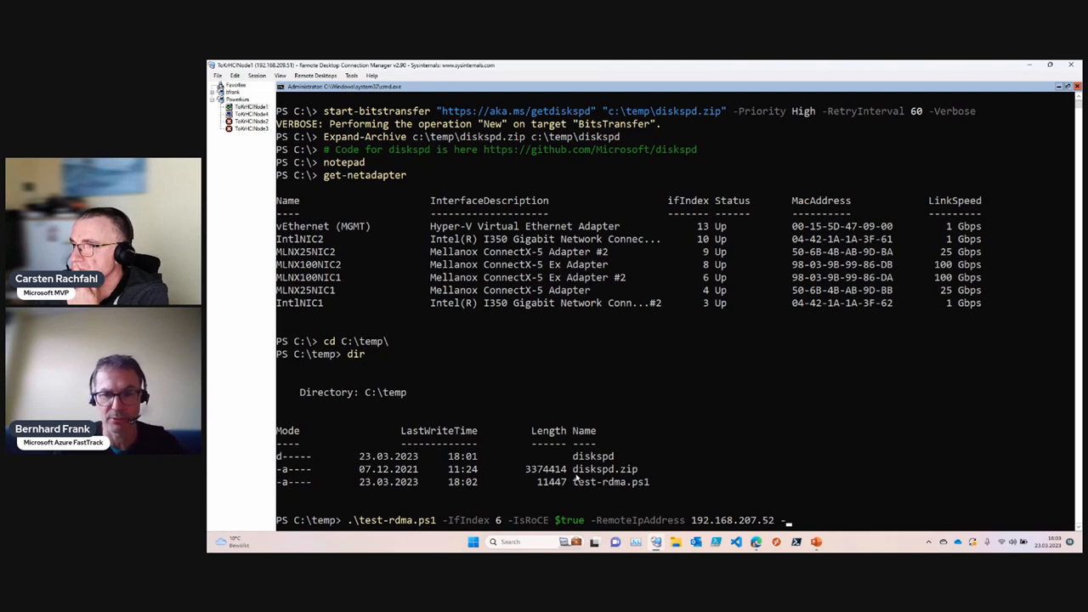
pyautogui.write('-PathToDiskspd')
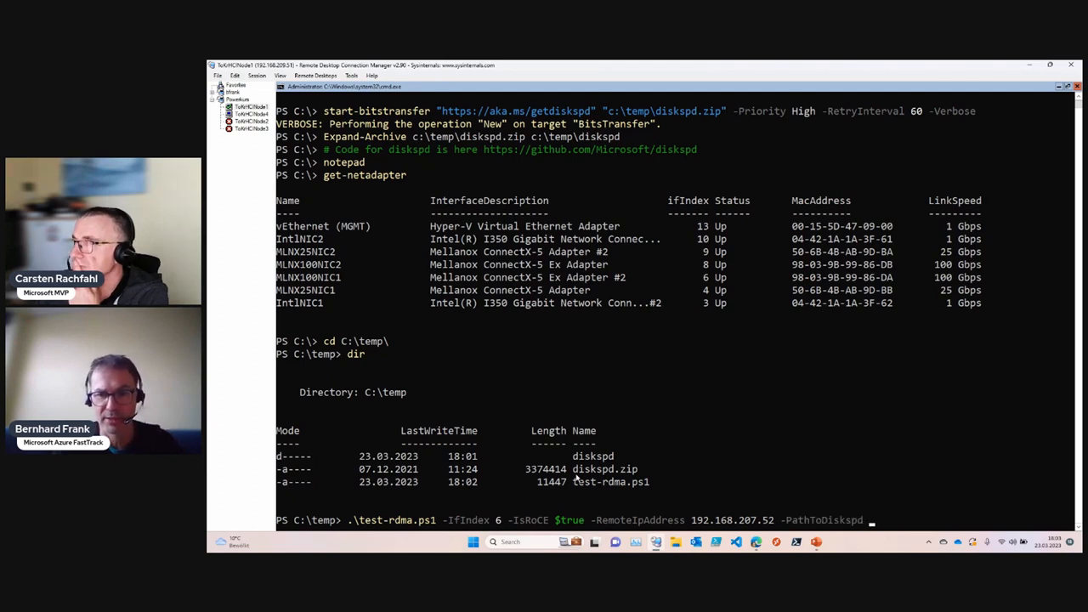
pyautogui.write('"c:\\')
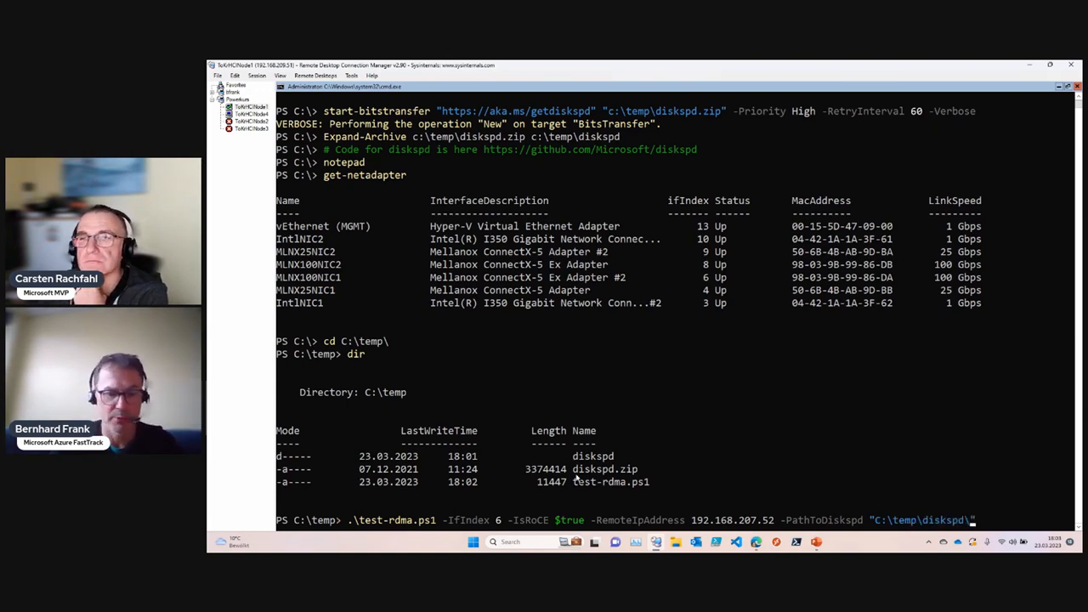
pyautogui.write('amd64\\')
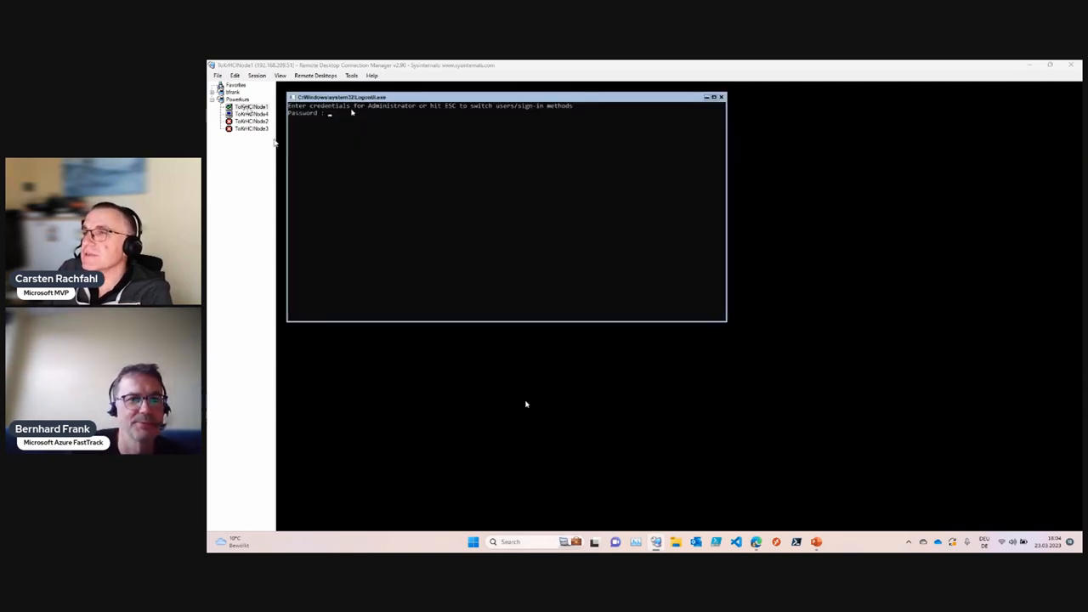
# Reconnect the ToHCINode1 server session from the tree's context menu
pyautogui.rightClick(246, 106)
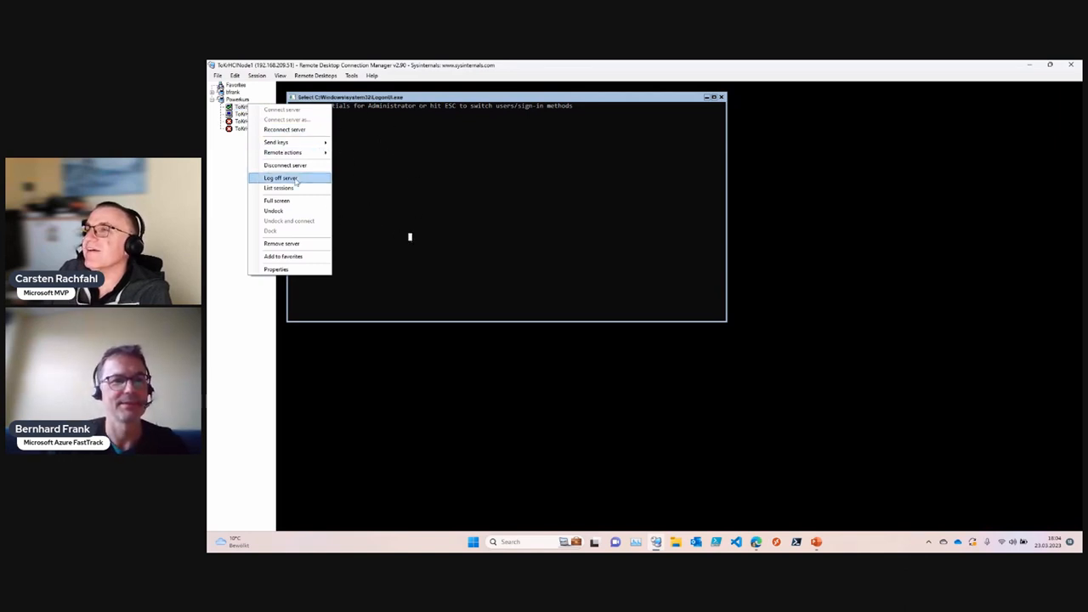
pyautogui.moveTo(285, 129)
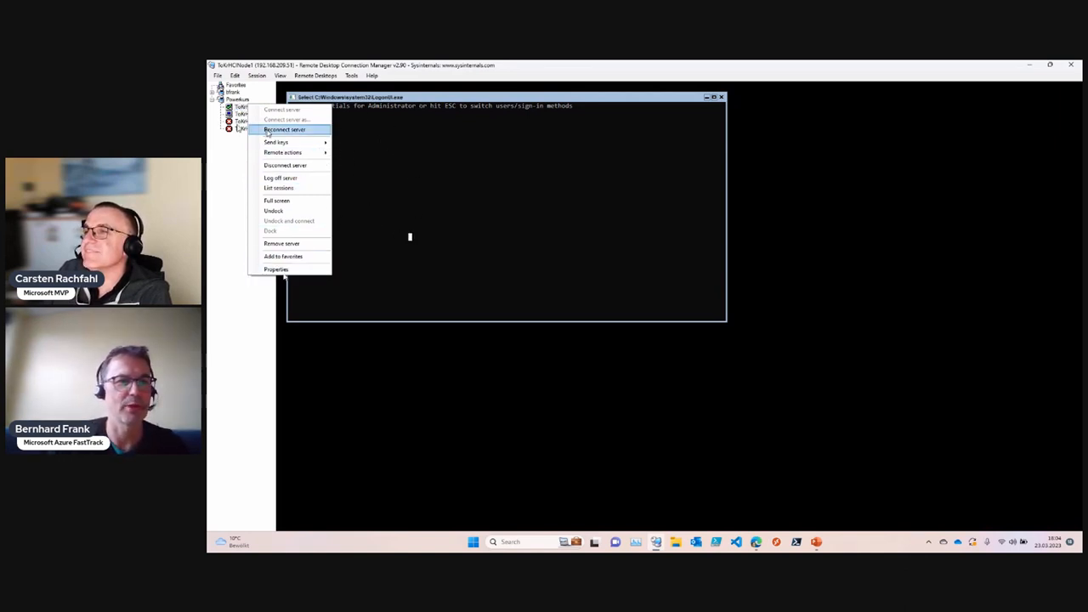
pyautogui.click(284, 130)
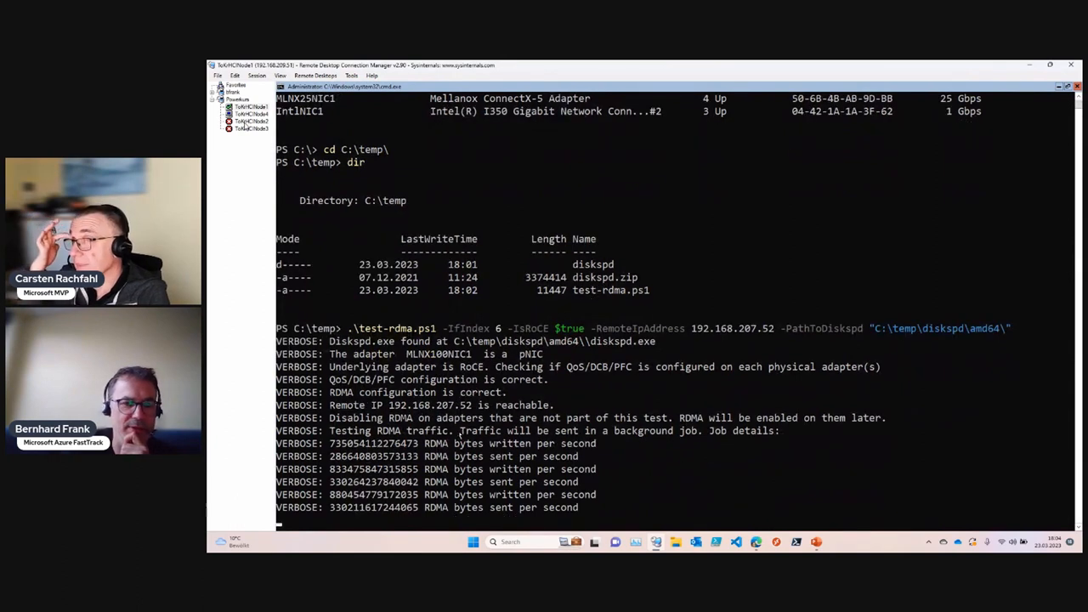
# Scroll through the Test-RDMA output to follow RDMA bytes written and sent per second
pyautogui.scroll(-3)
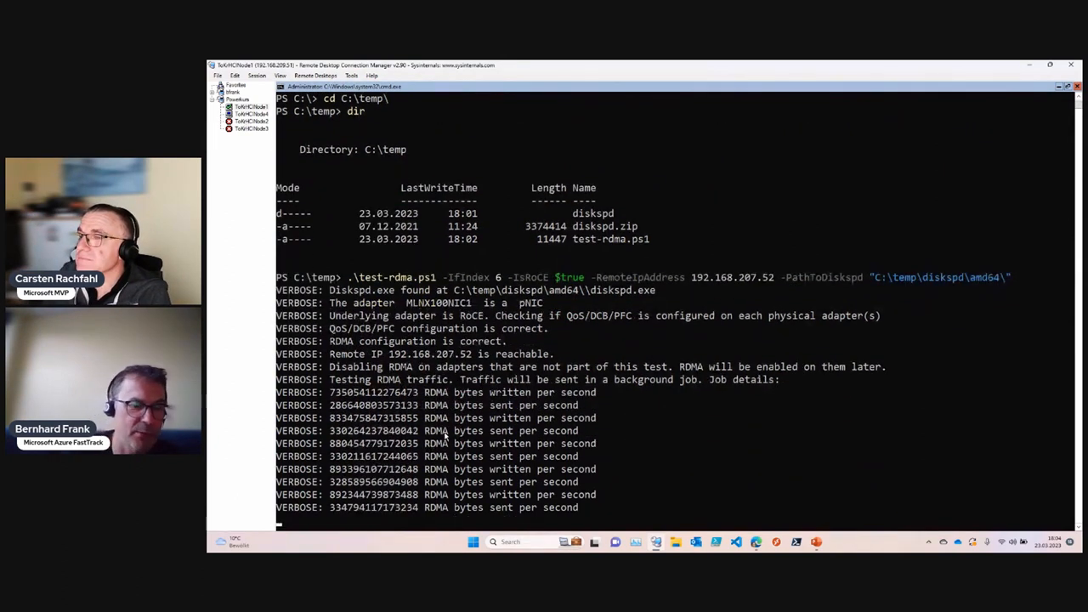
pyautogui.scroll(-3)
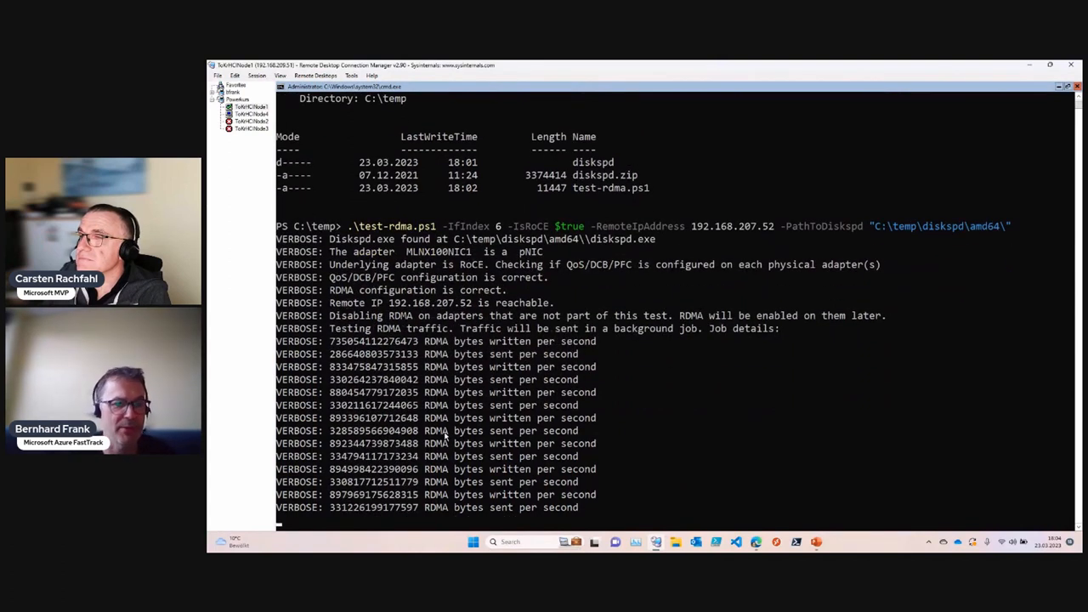
pyautogui.scroll(-3)
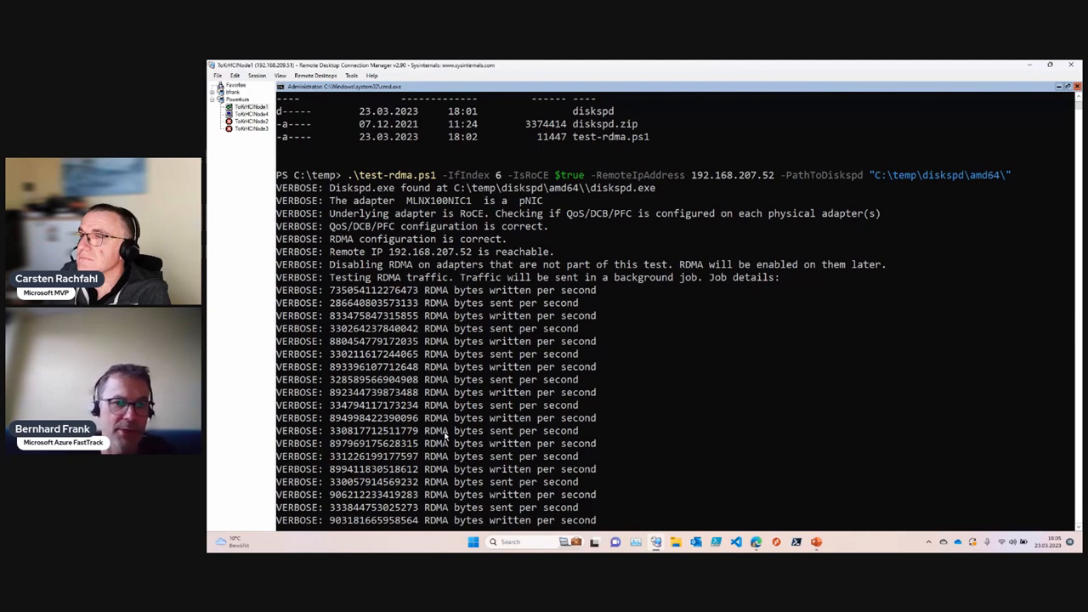
pyautogui.scroll(-3)
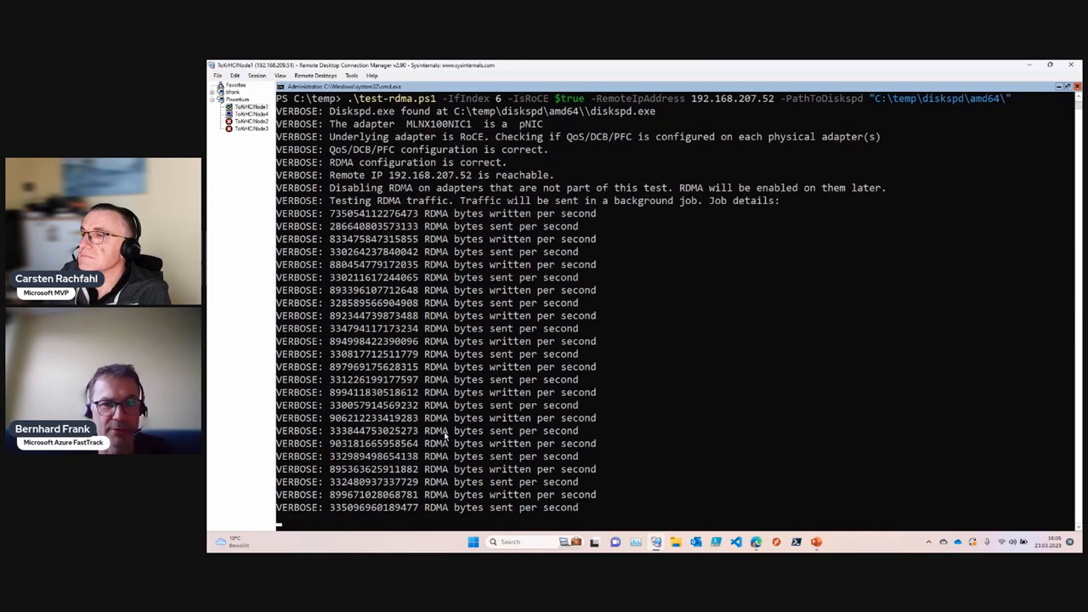